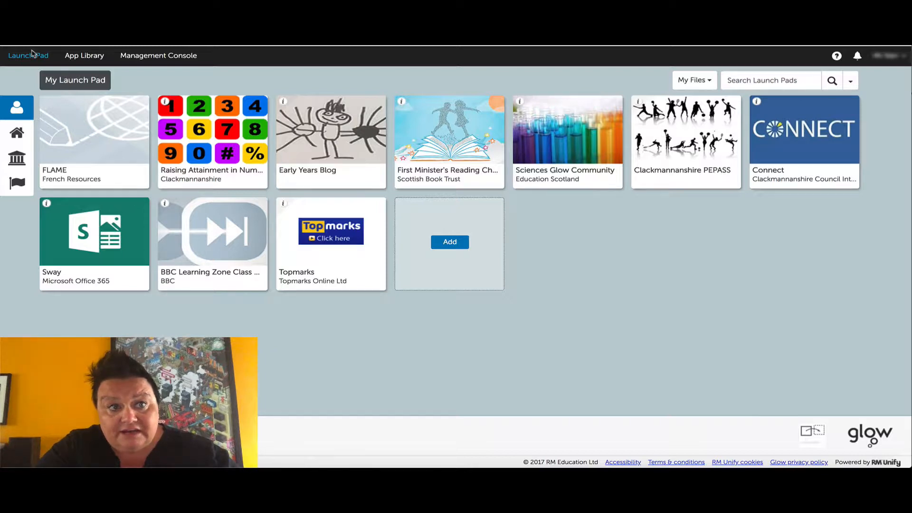
pyautogui.moveTo(31, 52)
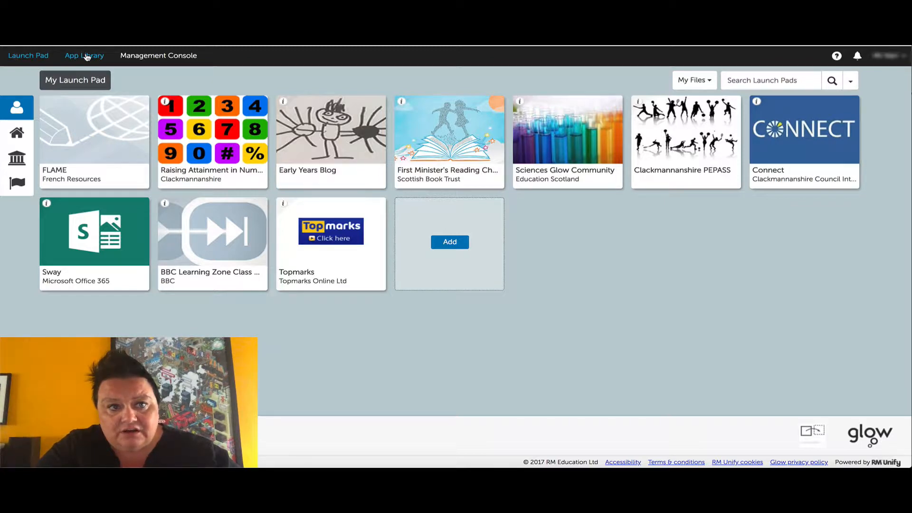
# Switch from the launch pad to the App Library of installable apps.
pyautogui.click(84, 55)
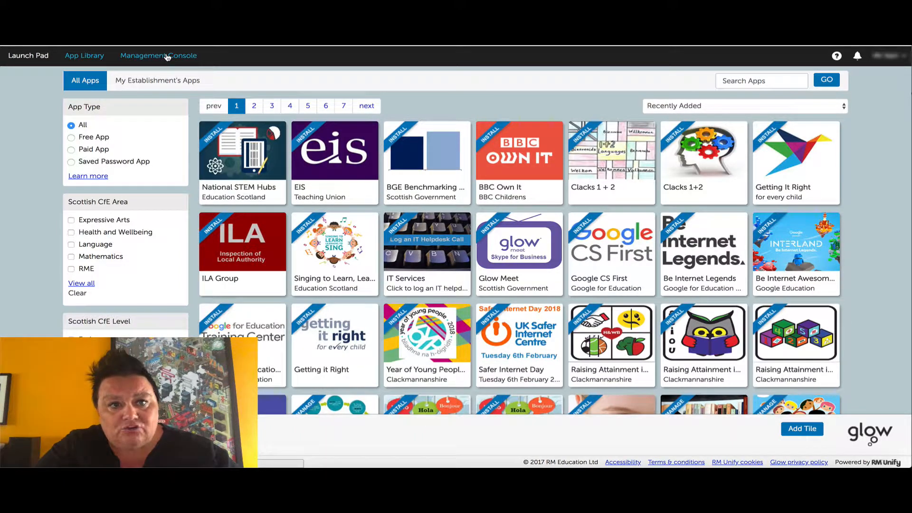
# Go to the Management Console dashboard with user summary and password form.
pyautogui.click(157, 55)
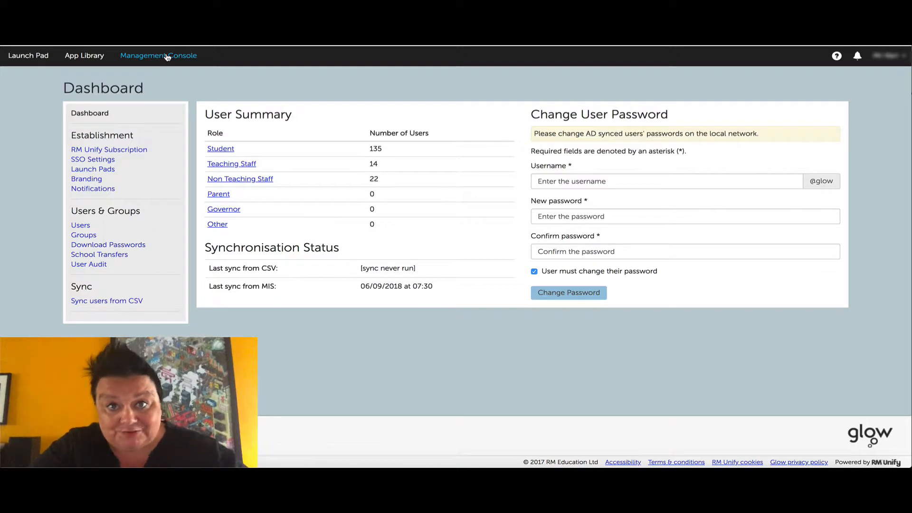
pyautogui.moveTo(390, 131)
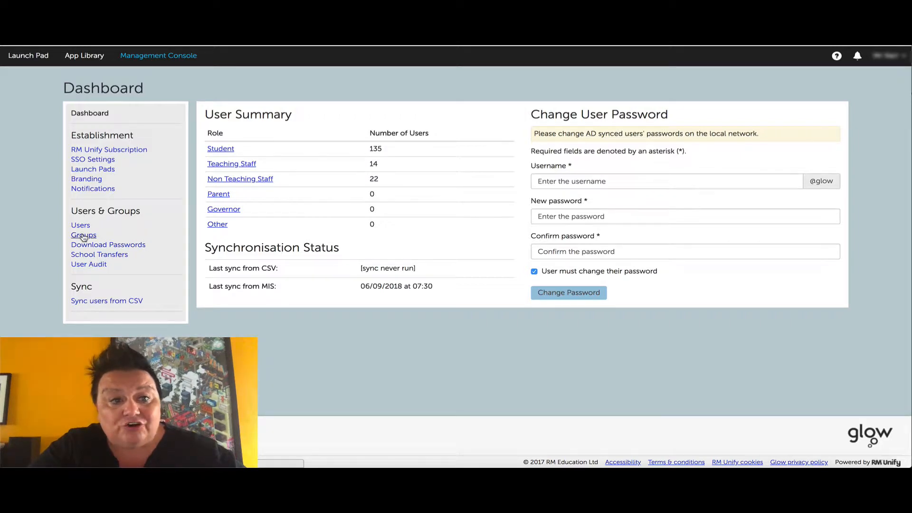
# Start a members' password change for the 17/18 P5 Primary Curriculum US1 group.
pyautogui.click(84, 235)
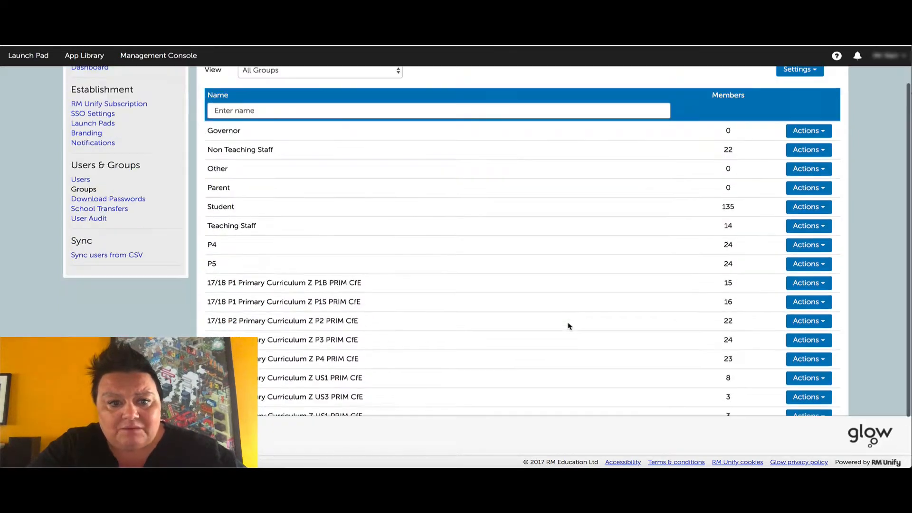
pyautogui.scroll(-3)
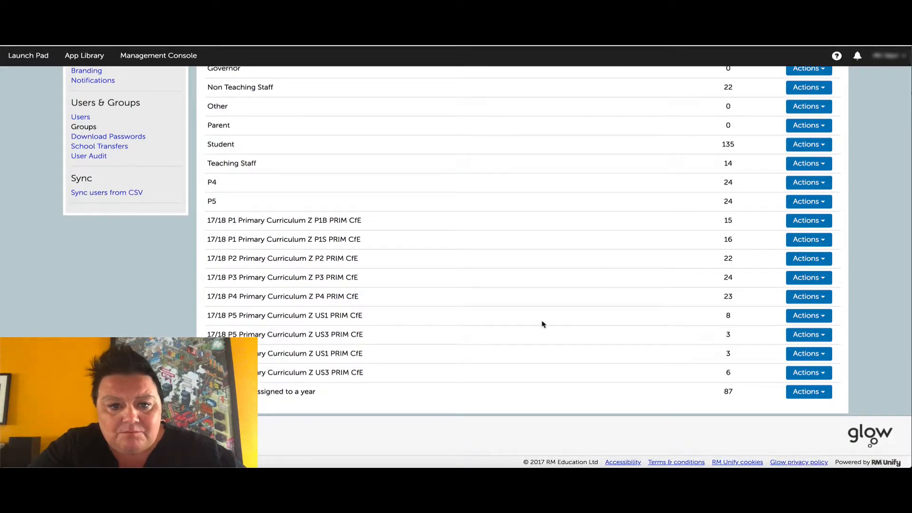
pyautogui.click(808, 316)
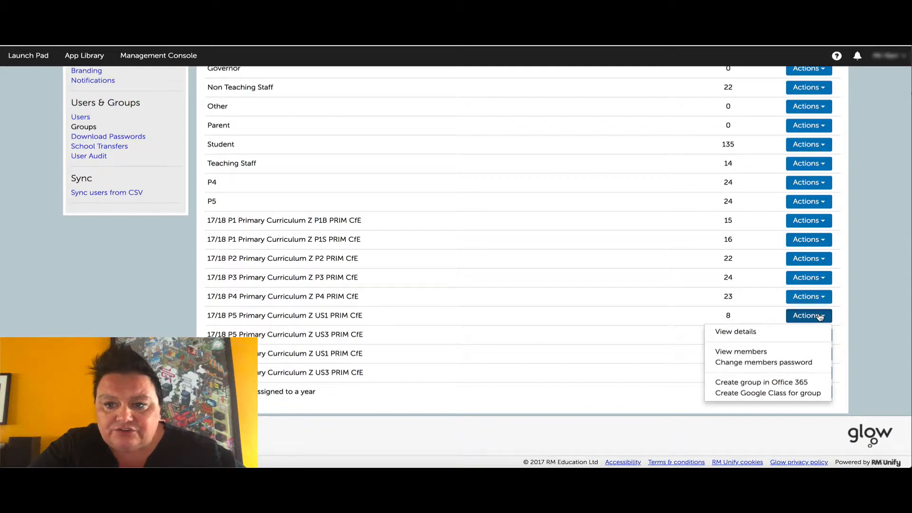
pyautogui.click(764, 362)
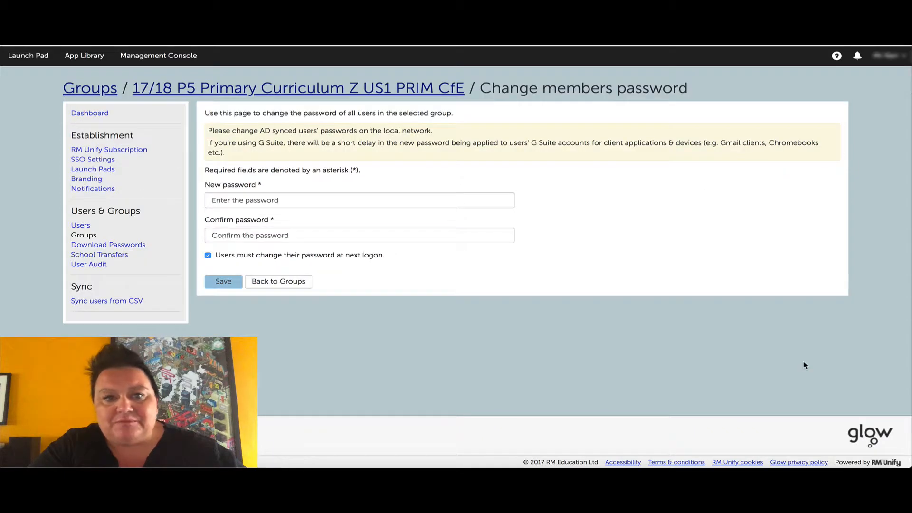
pyautogui.click(359, 200)
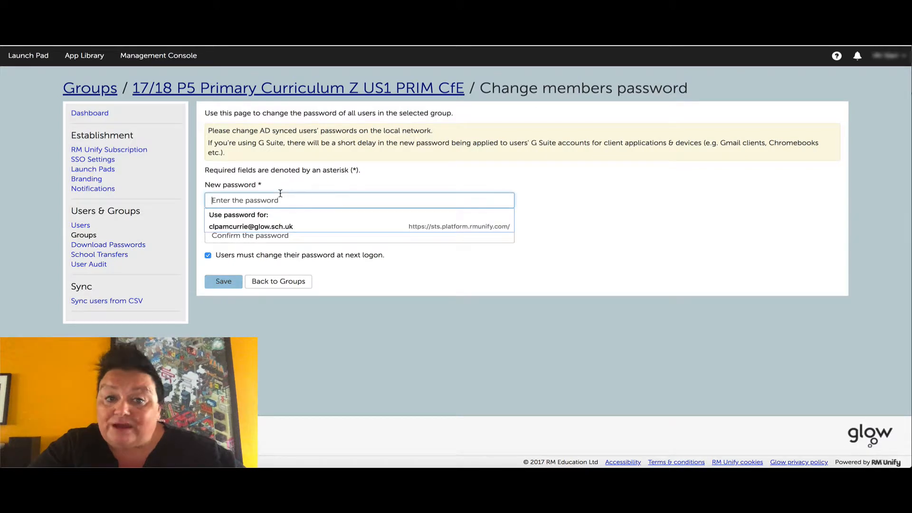
pyautogui.click(222, 281)
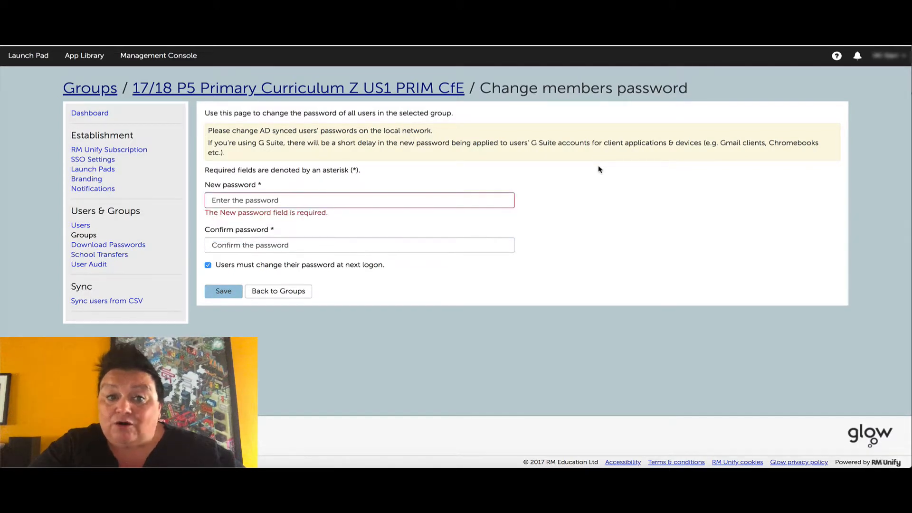
pyautogui.click(359, 200)
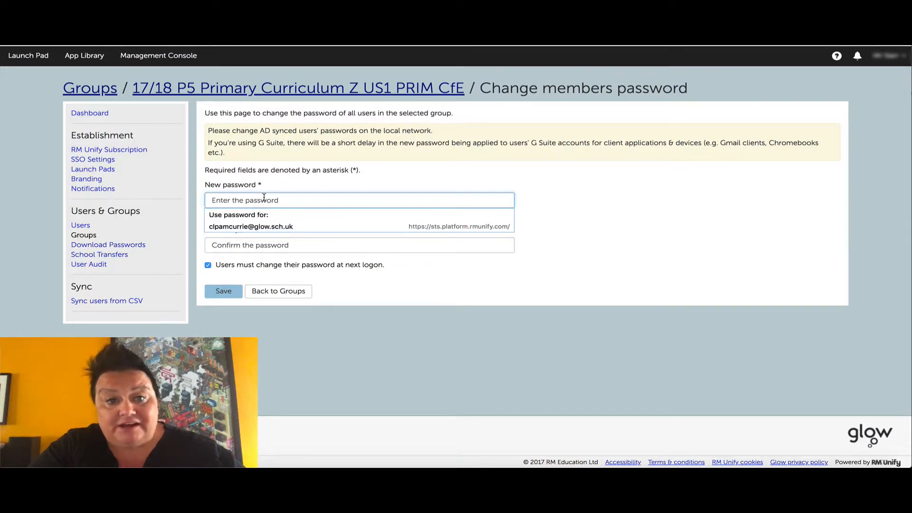
pyautogui.click(223, 291)
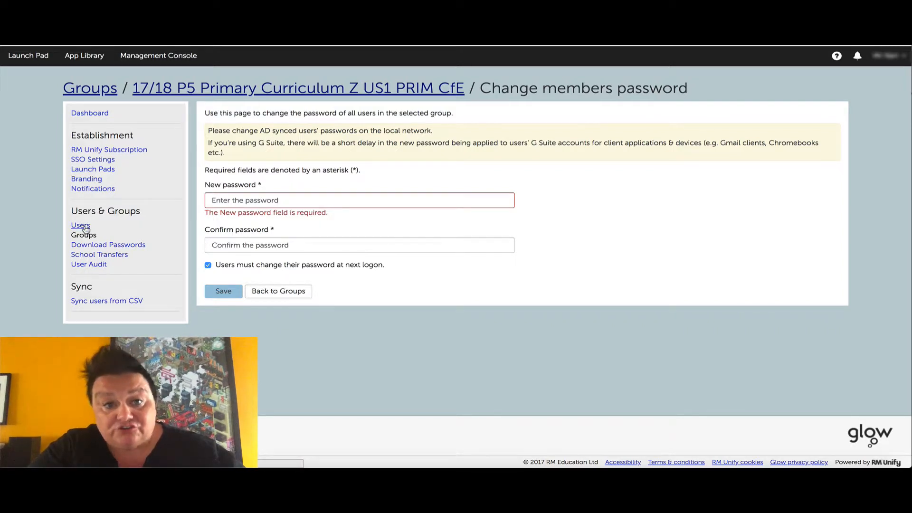
pyautogui.click(80, 225)
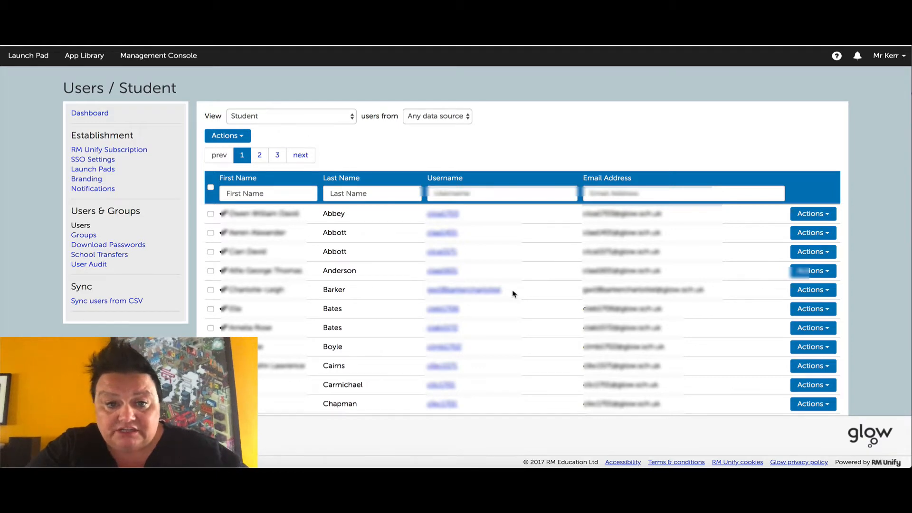
pyautogui.scroll(-3)
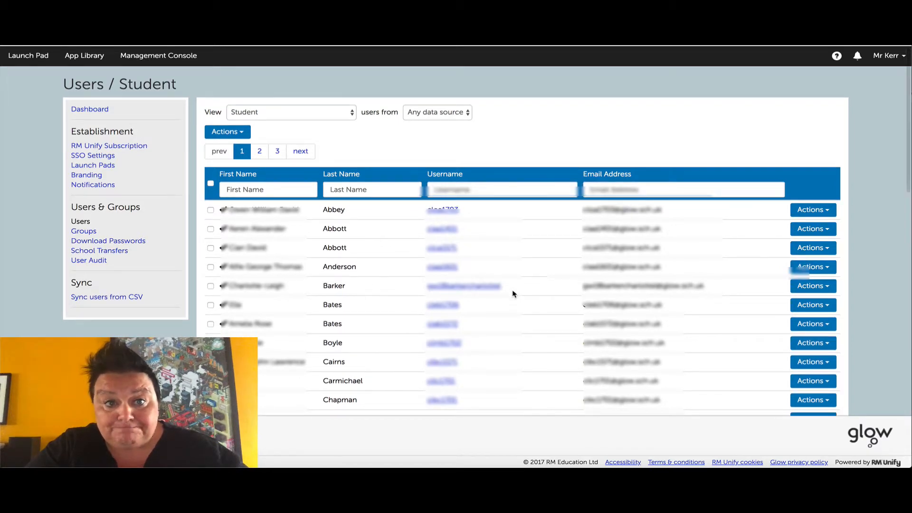
pyautogui.click(268, 189)
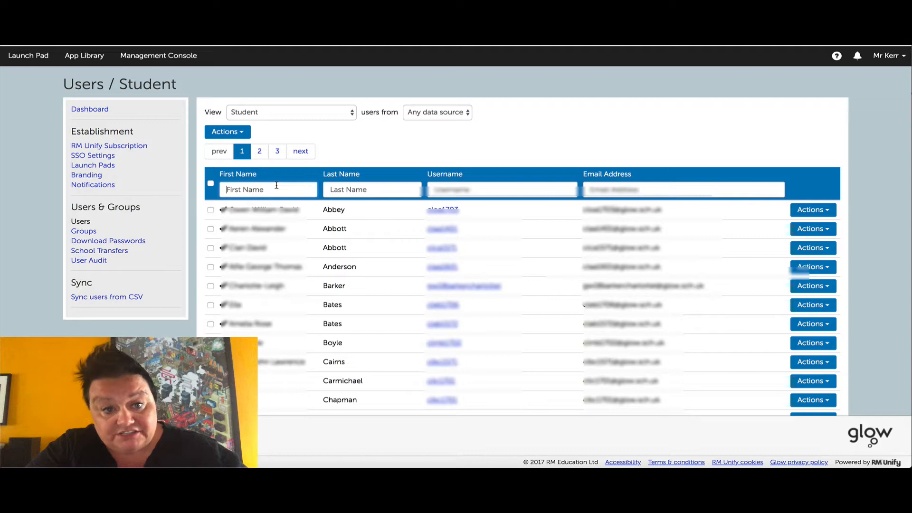
pyautogui.write('willia')
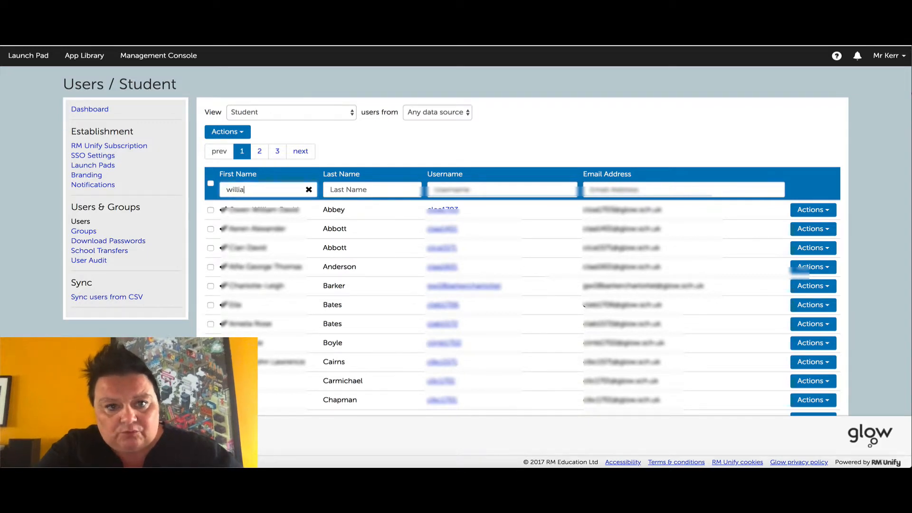
pyautogui.write('william')
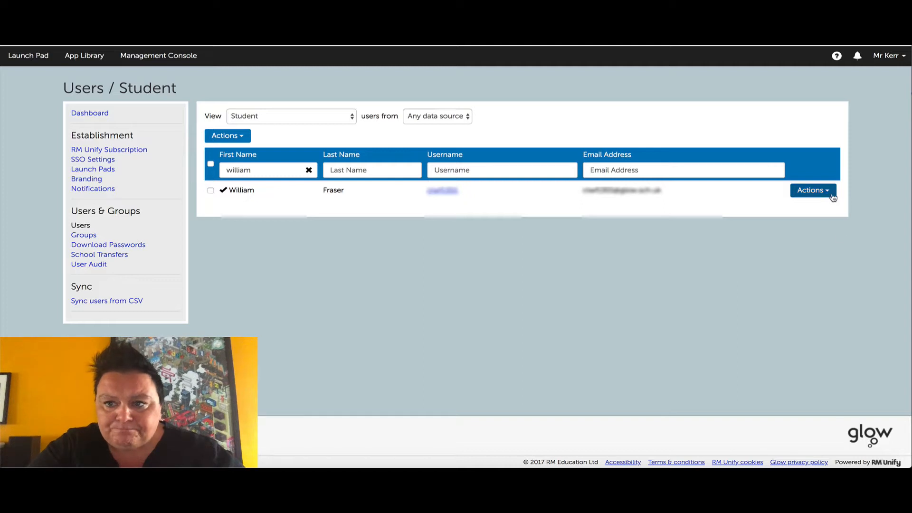
pyautogui.click(813, 190)
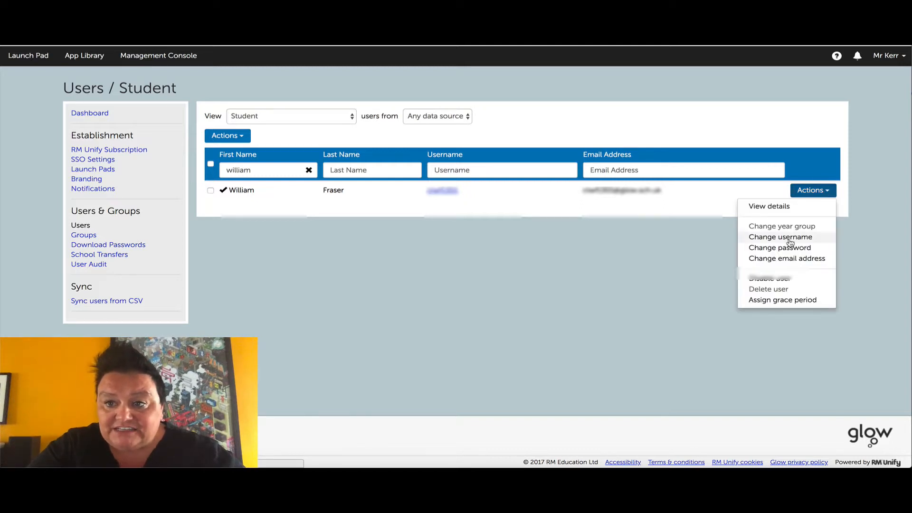
pyautogui.click(780, 247)
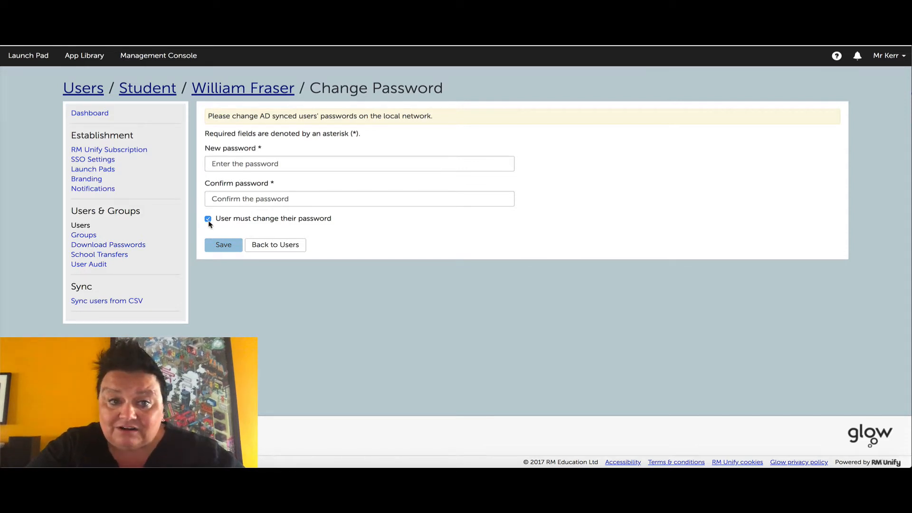
# Toggle the 'User must change their password' checkbox off and back on repeatedly.
pyautogui.click(208, 218)
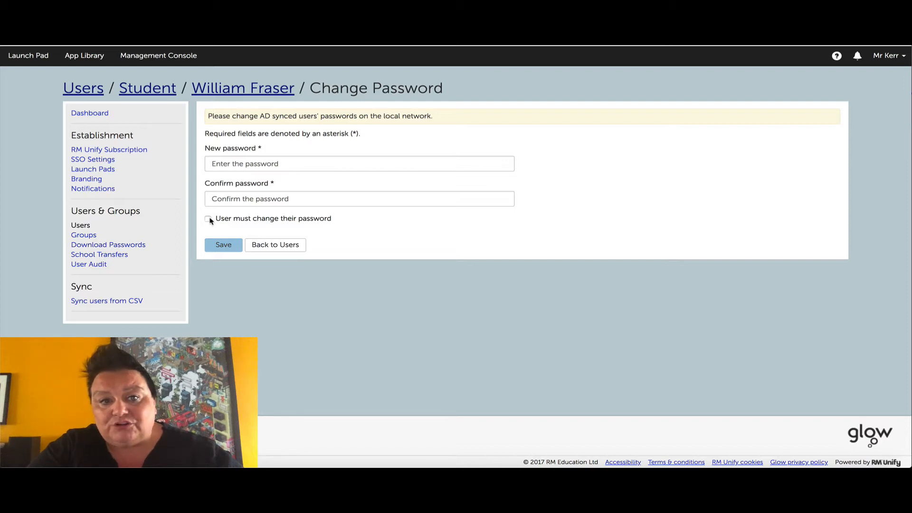
pyautogui.click(208, 218)
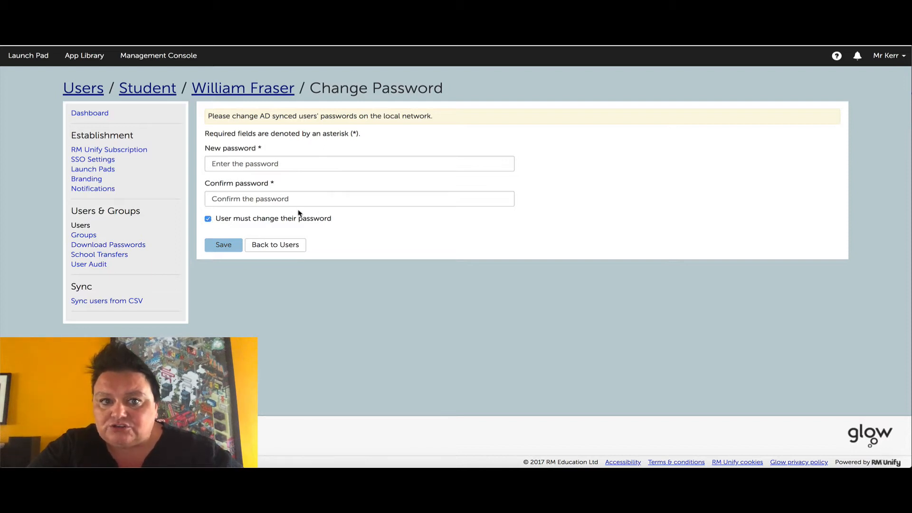
pyautogui.click(208, 218)
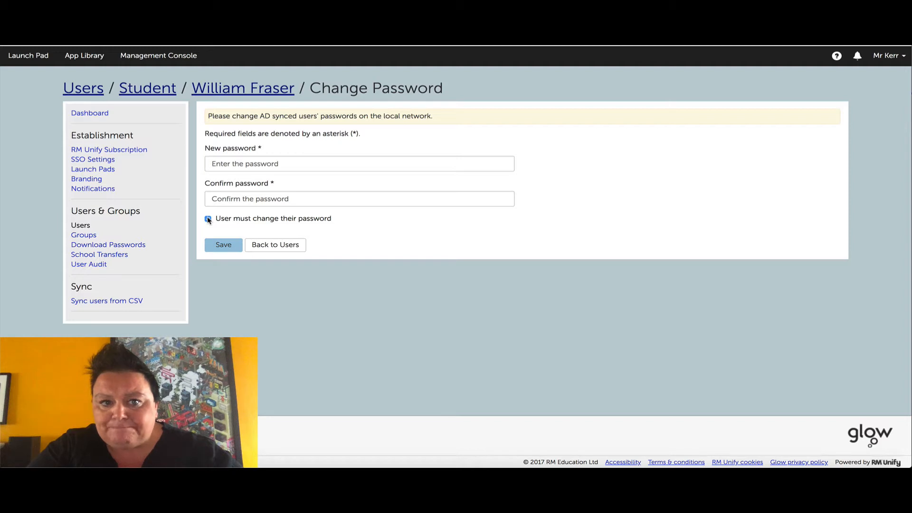
pyautogui.click(208, 218)
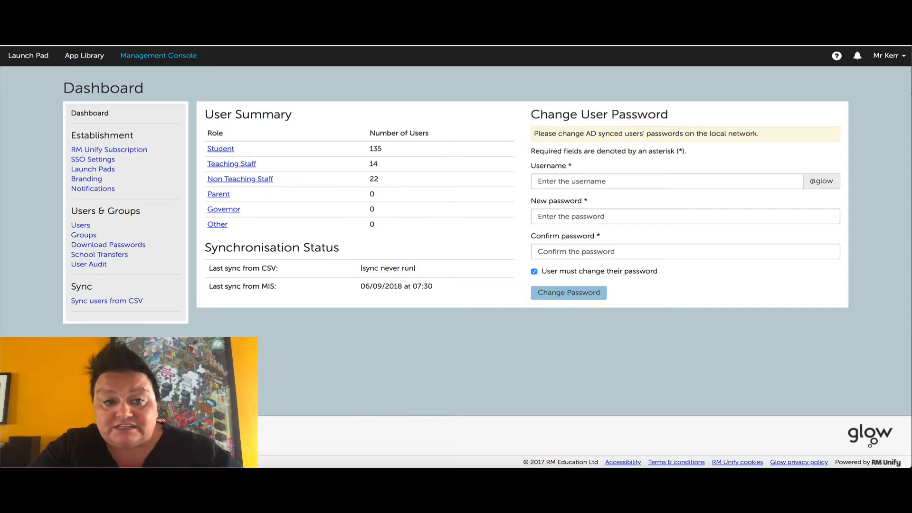
# Glance at the Sync users from CSV page, then show the Groups list.
pyautogui.click(107, 301)
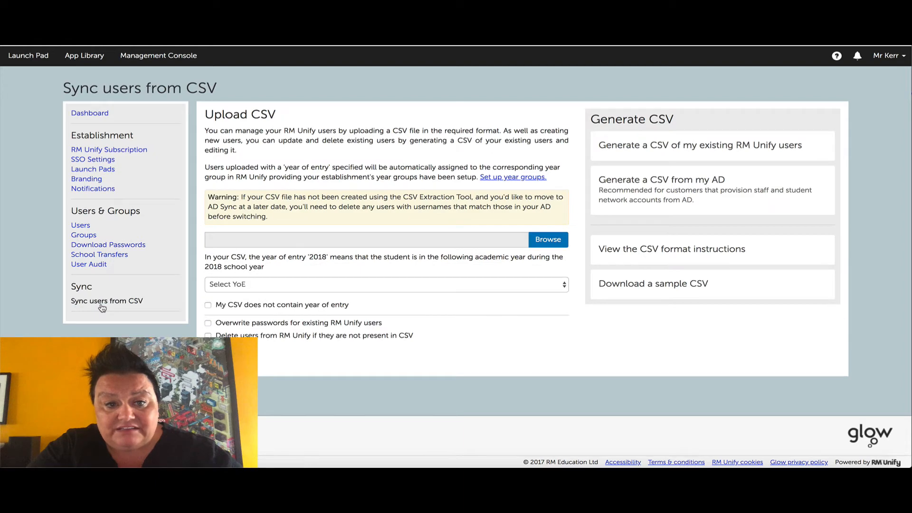
pyautogui.click(83, 234)
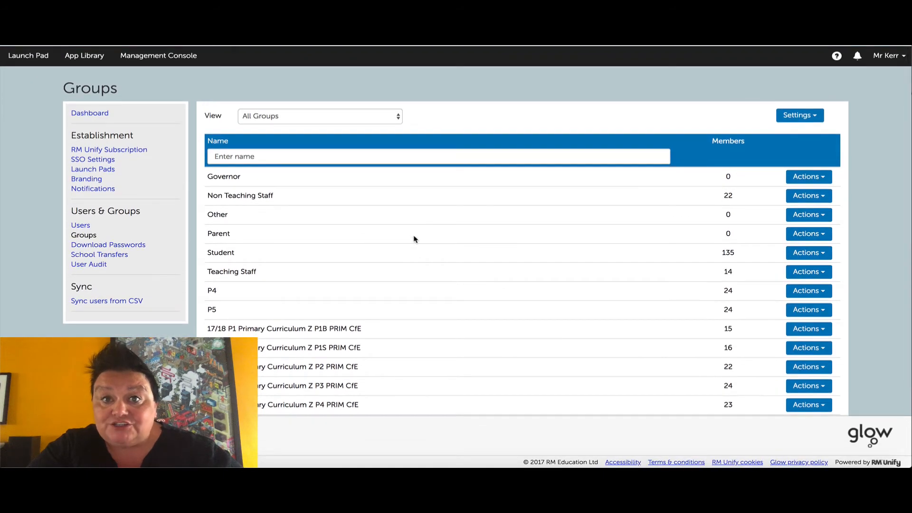
pyautogui.moveTo(415, 245)
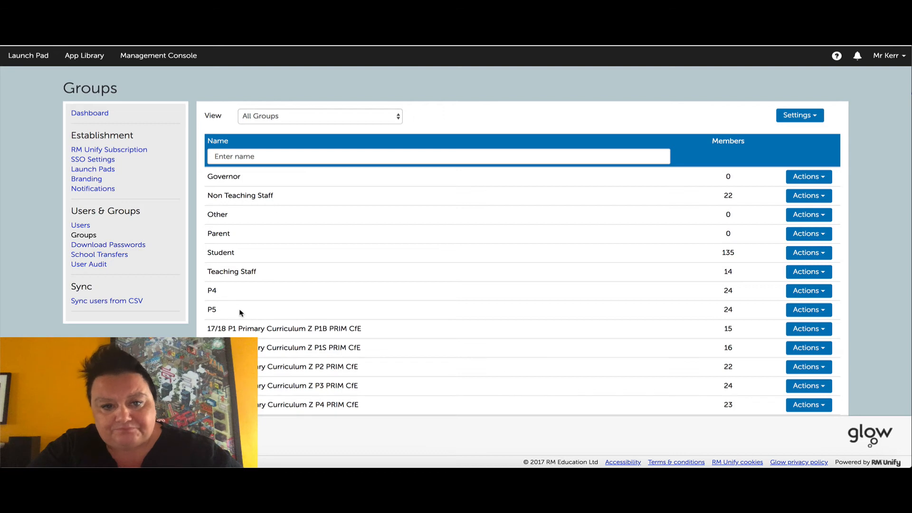
# Scroll through the groups, then return to the Management Console dashboard.
pyautogui.scroll(-3)
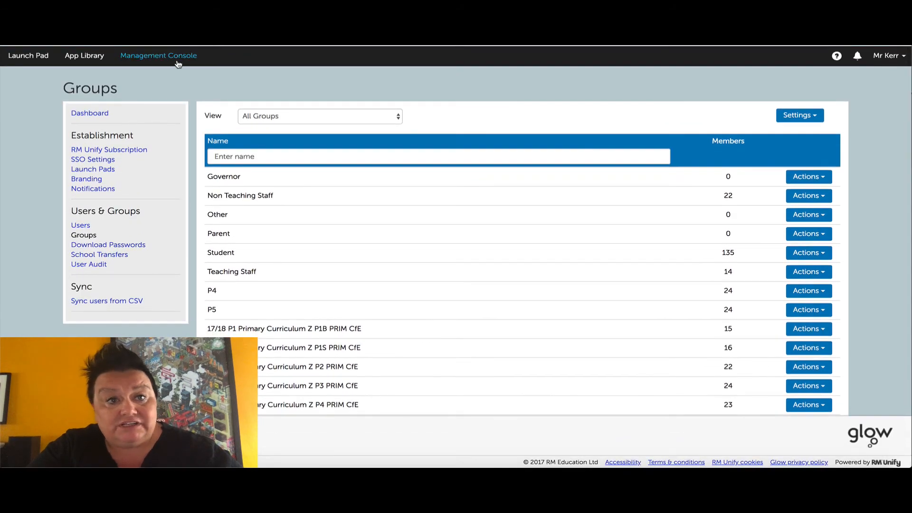
pyautogui.click(90, 113)
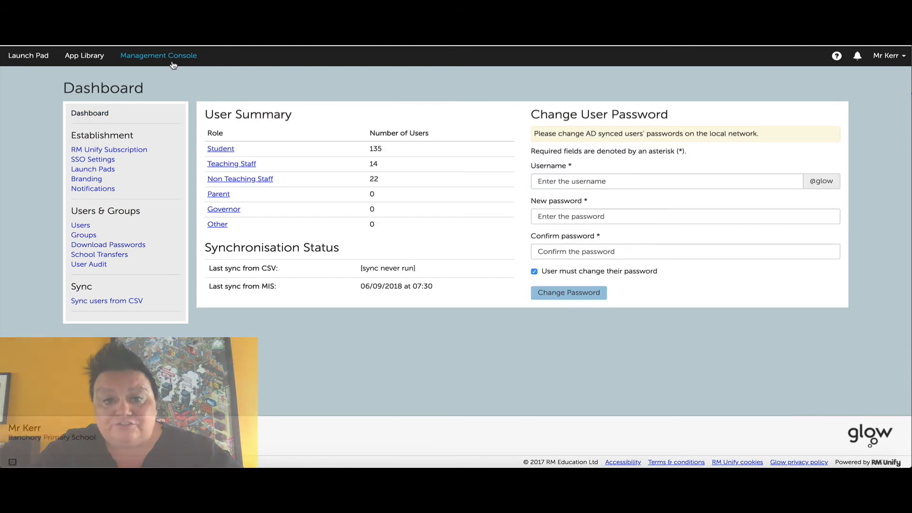